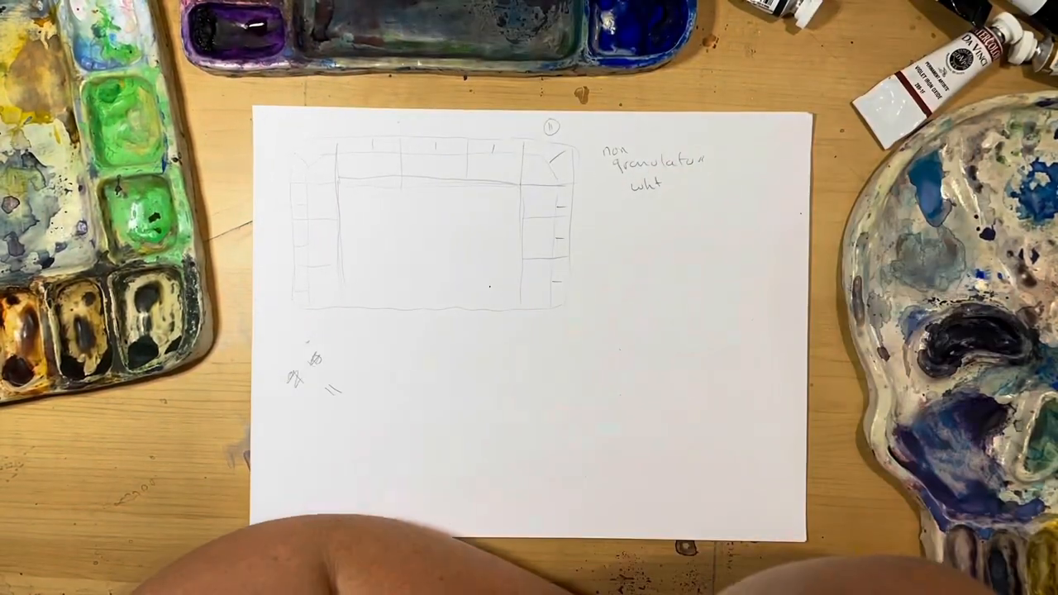
pyautogui.moveTo(438, 343); pyautogui.dragTo(669, 513)
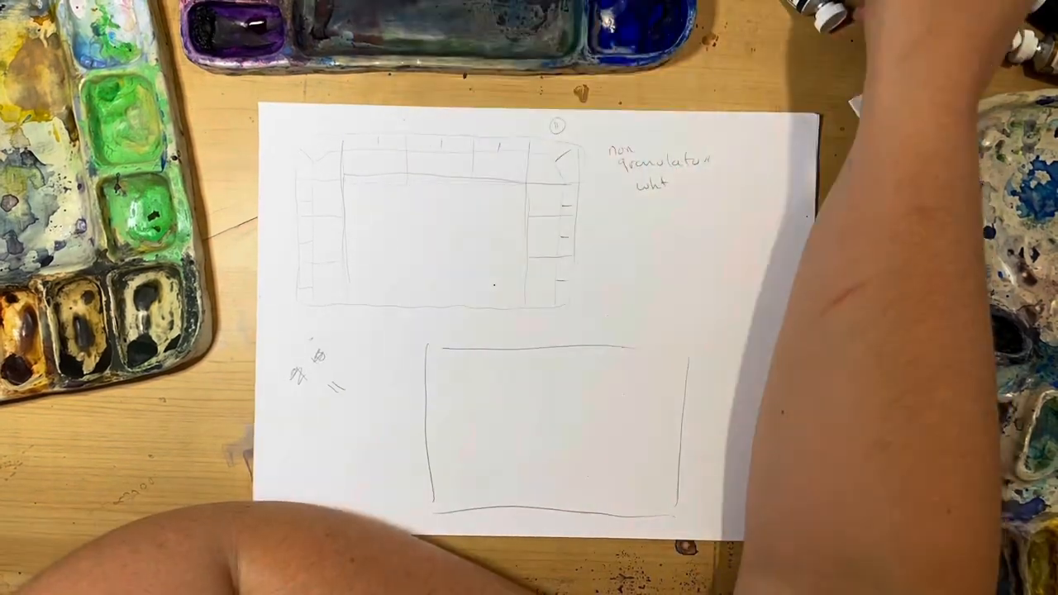